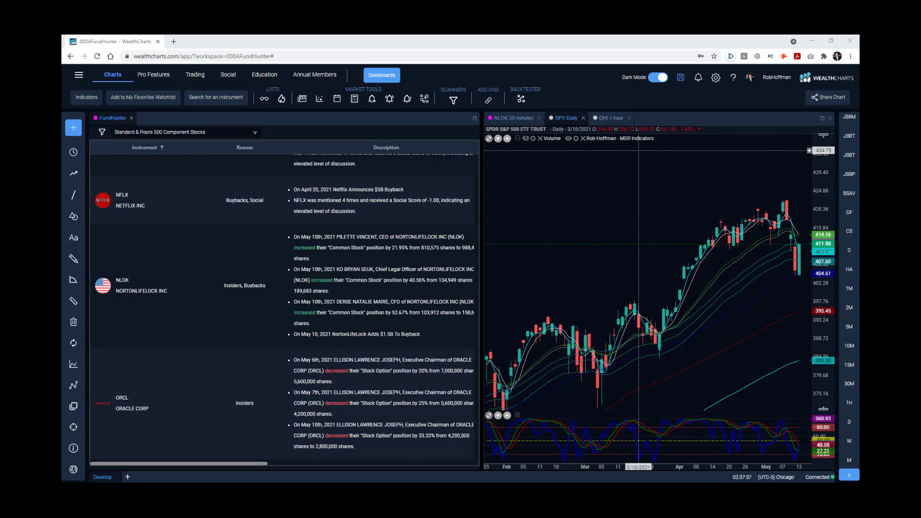
{"action": "mouse_move", "coordinate": [747, 219]}
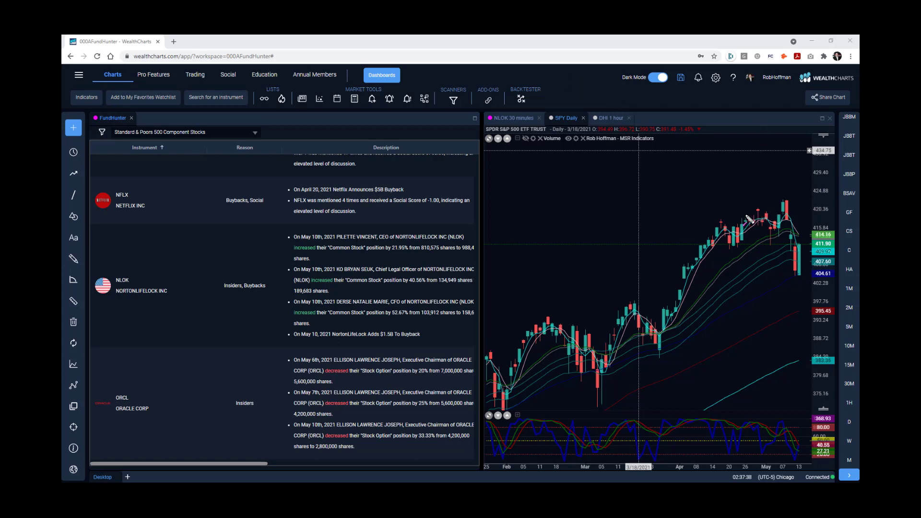
{"action": "mouse_move", "coordinate": [722, 230]}
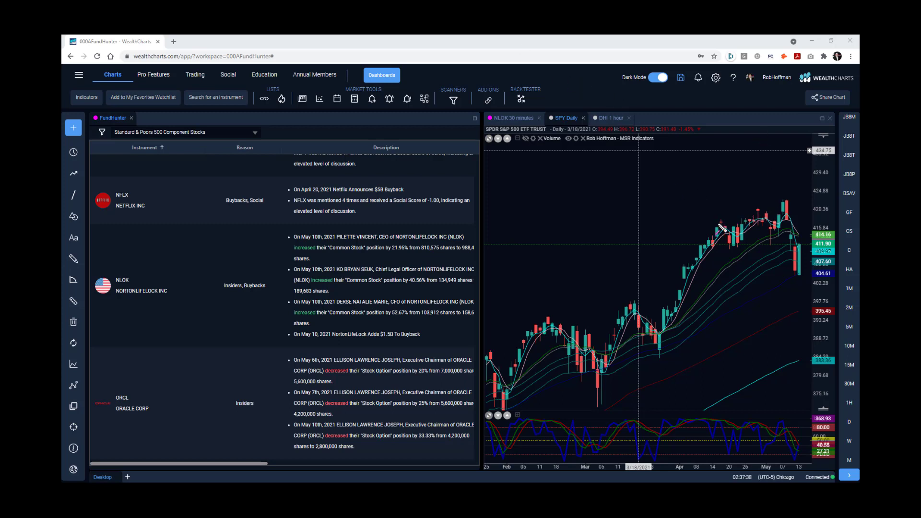
- Draw a rising magenta line on SPY's price highs and a falling one on the oscillator peaks
{"action": "left_click_drag", "start_coordinate": [718, 224], "coordinate": [792, 197]}
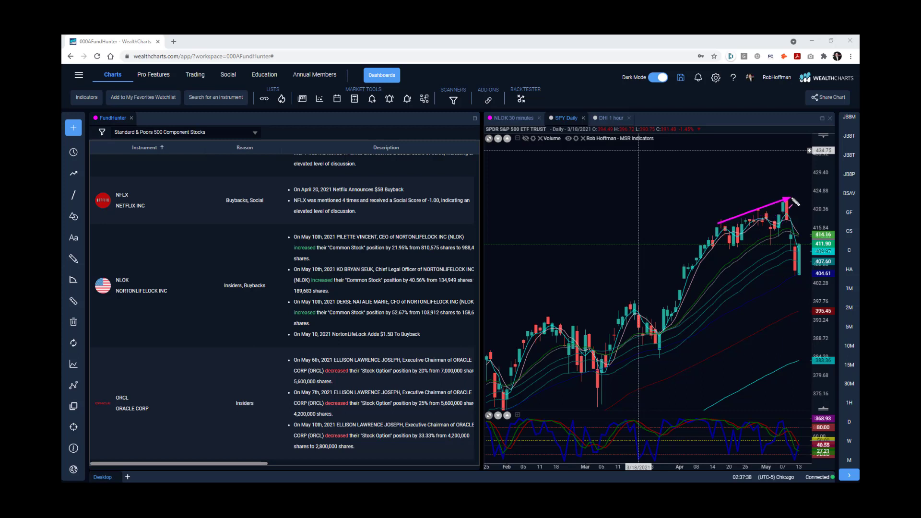
{"action": "mouse_move", "coordinate": [723, 428]}
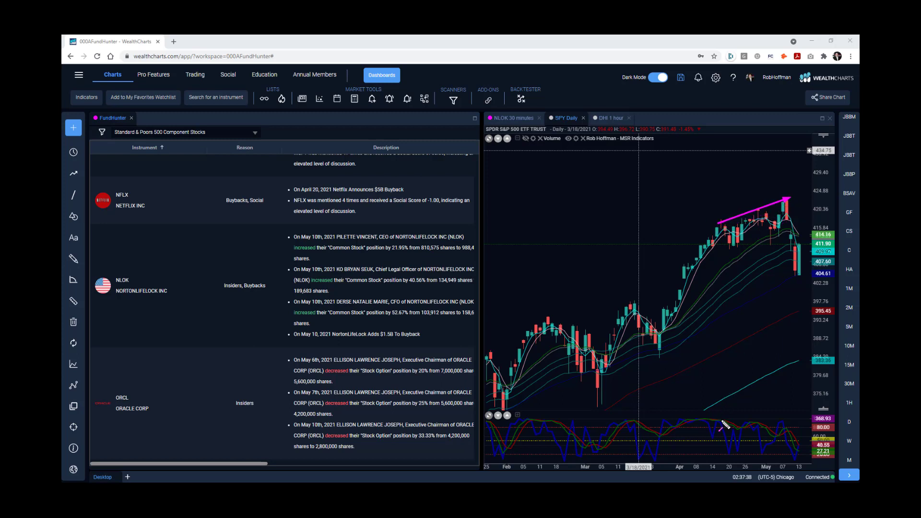
{"action": "left_click_drag", "start_coordinate": [717, 422], "coordinate": [793, 437]}
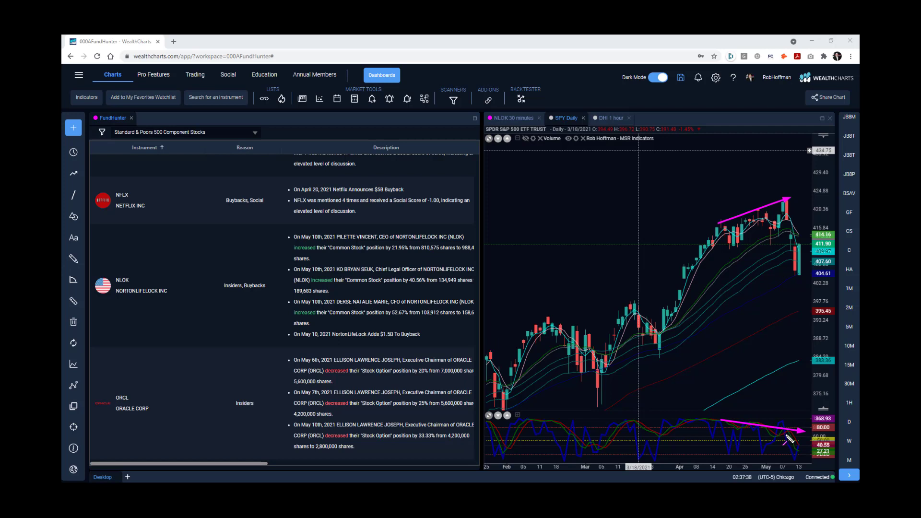
{"action": "mouse_move", "coordinate": [776, 440]}
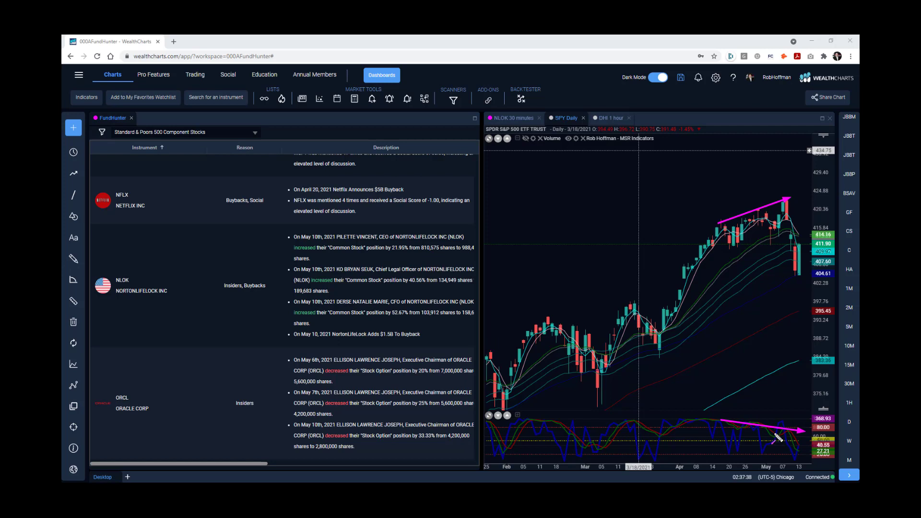
{"action": "mouse_move", "coordinate": [713, 282]}
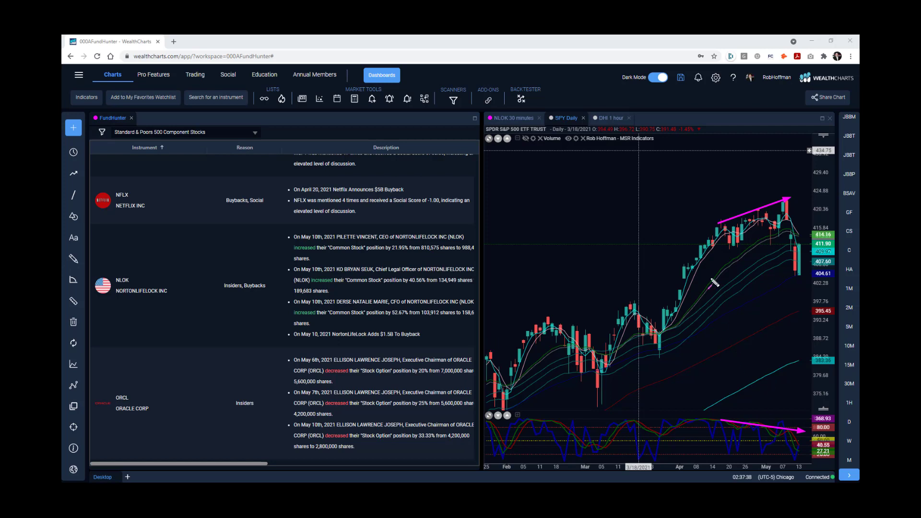
{"action": "mouse_move", "coordinate": [745, 231]}
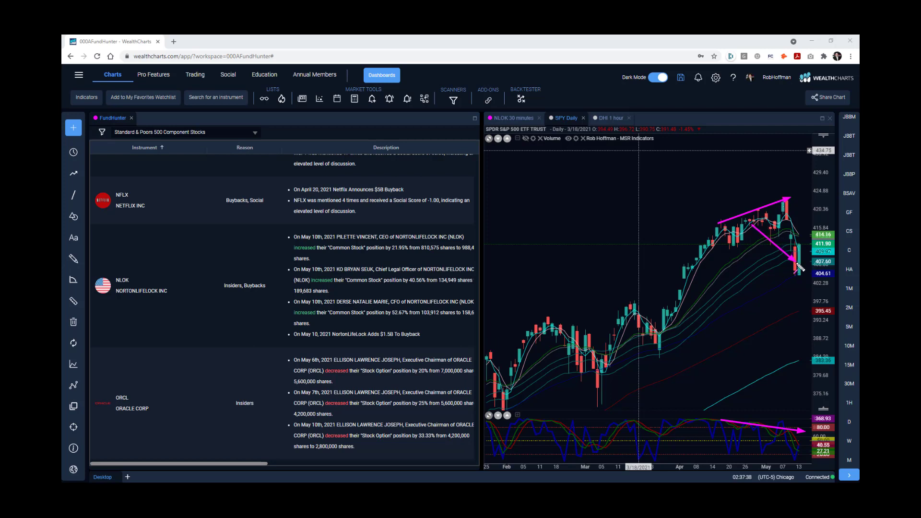
- Draw a long upward magenta arrow from SPY's February low
{"action": "left_click_drag", "start_coordinate": [508, 409], "coordinate": [797, 258]}
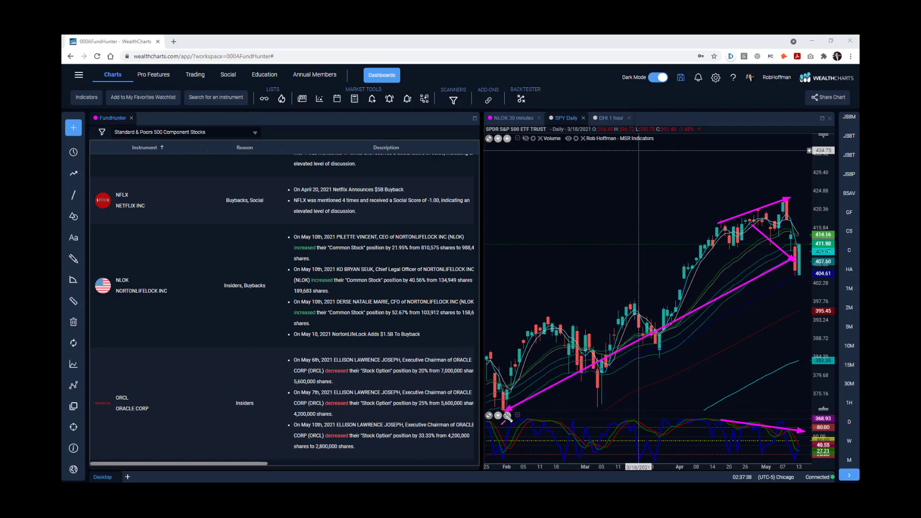
{"action": "mouse_move", "coordinate": [660, 330]}
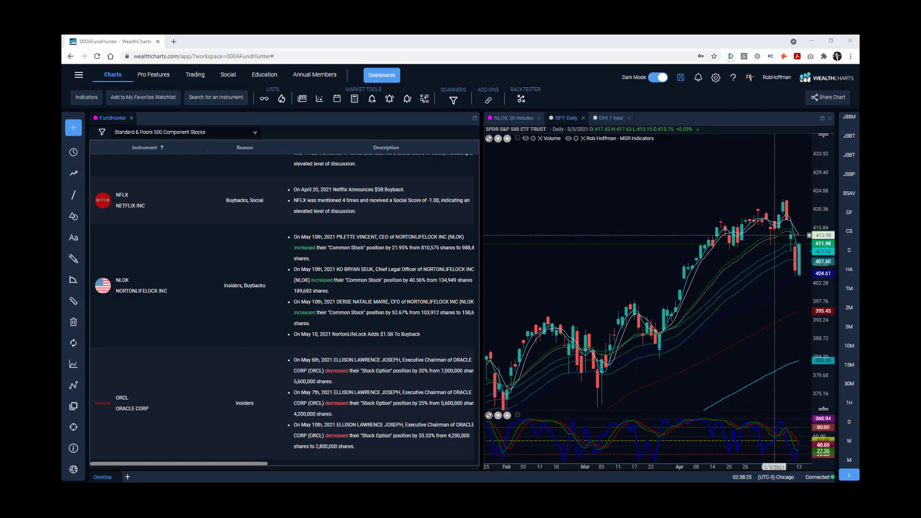
{"action": "mouse_move", "coordinate": [568, 283]}
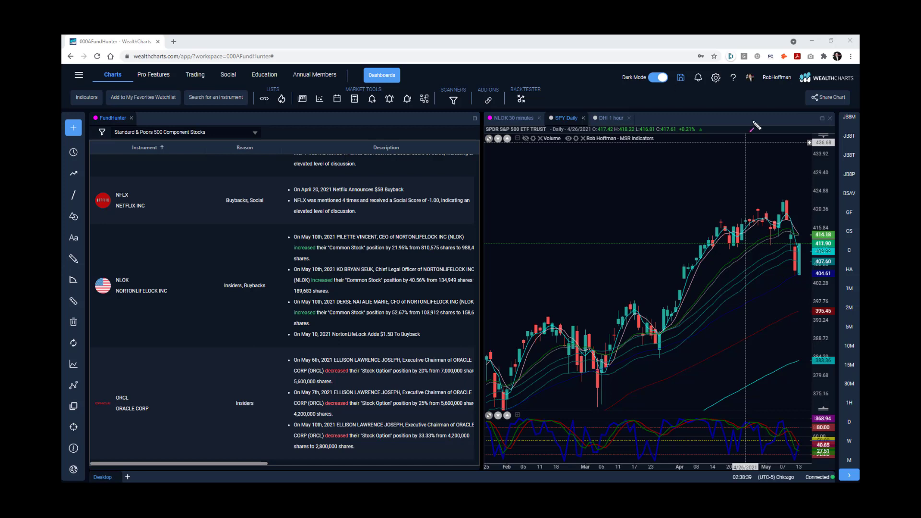
{"action": "mouse_move", "coordinate": [735, 207]}
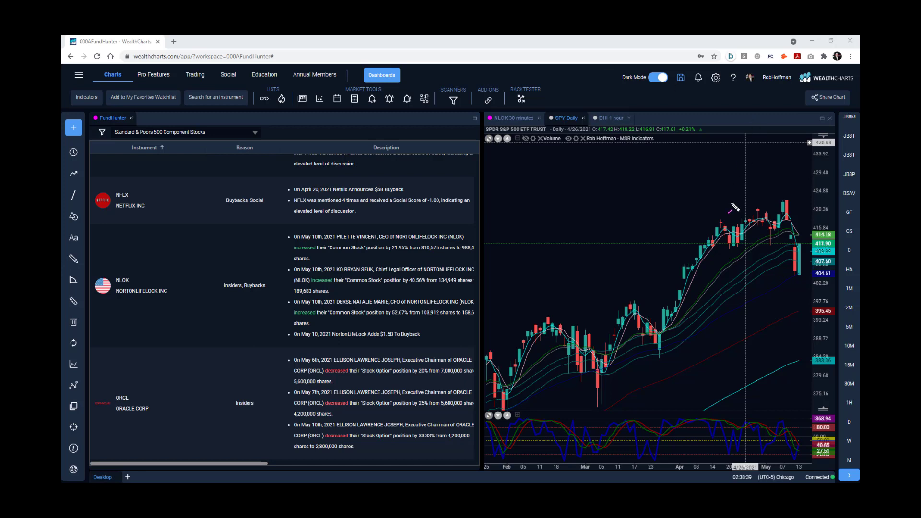
{"action": "mouse_move", "coordinate": [542, 140]}
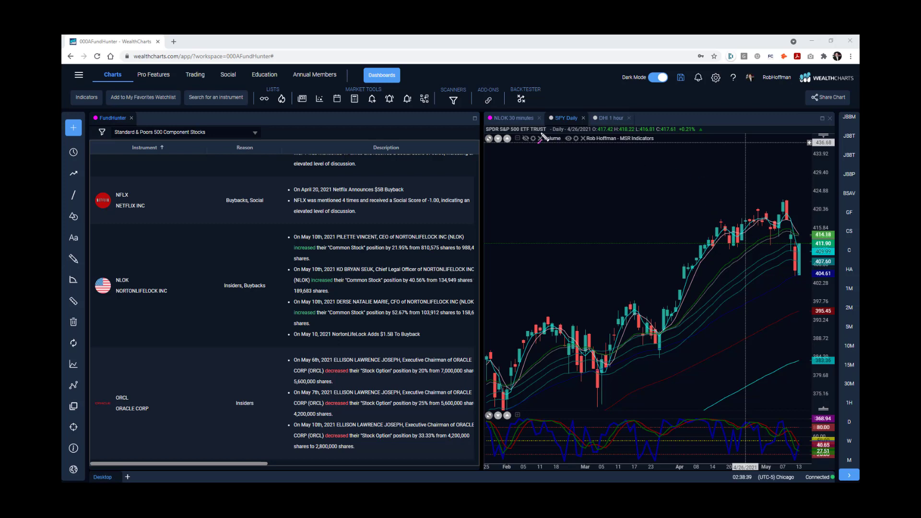
- Switch to the NLOK 30-minute chart and adjust its view
{"action": "left_click", "coordinate": [512, 117]}
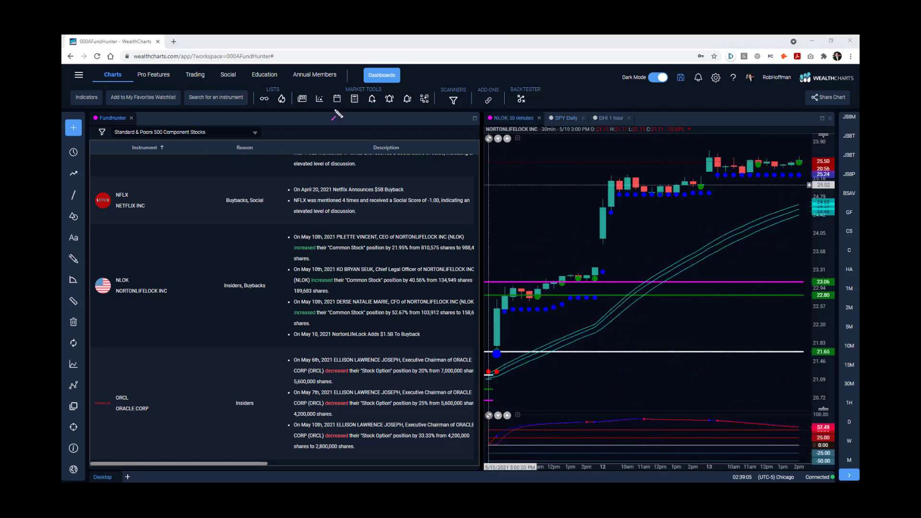
{"action": "left_click_drag", "start_coordinate": [287, 210], "coordinate": [232, 276]}
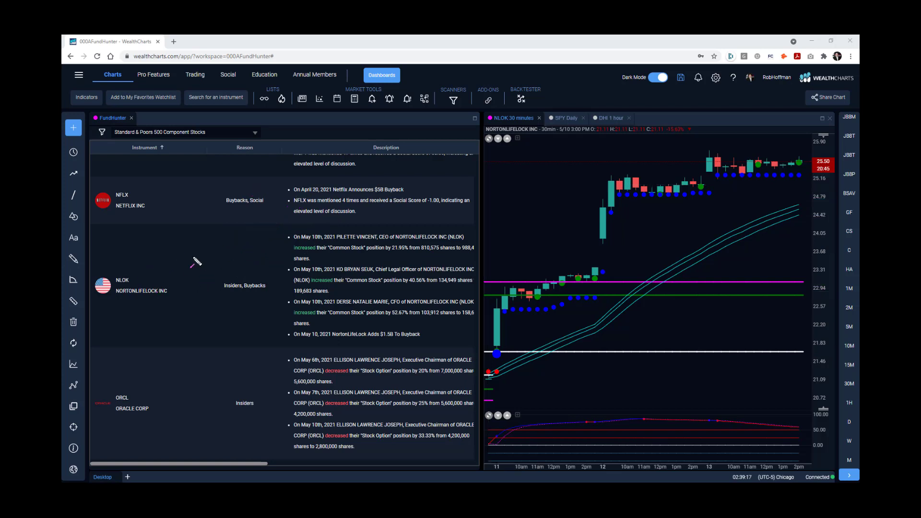
- Point an arrow at NLOK's insider-buying notes and trace its May 10 rise upward
{"action": "left_click_drag", "start_coordinate": [192, 257], "coordinate": [287, 239]}
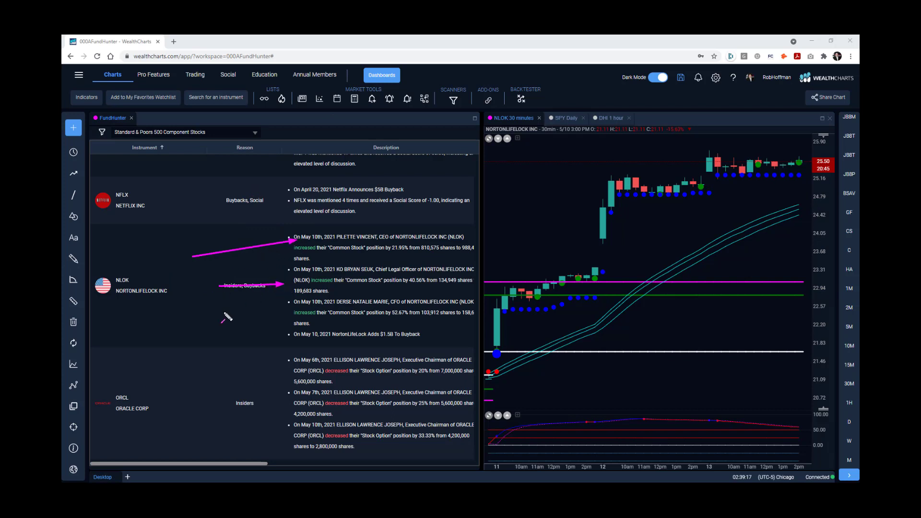
{"action": "left_click_drag", "start_coordinate": [208, 338], "coordinate": [288, 299]}
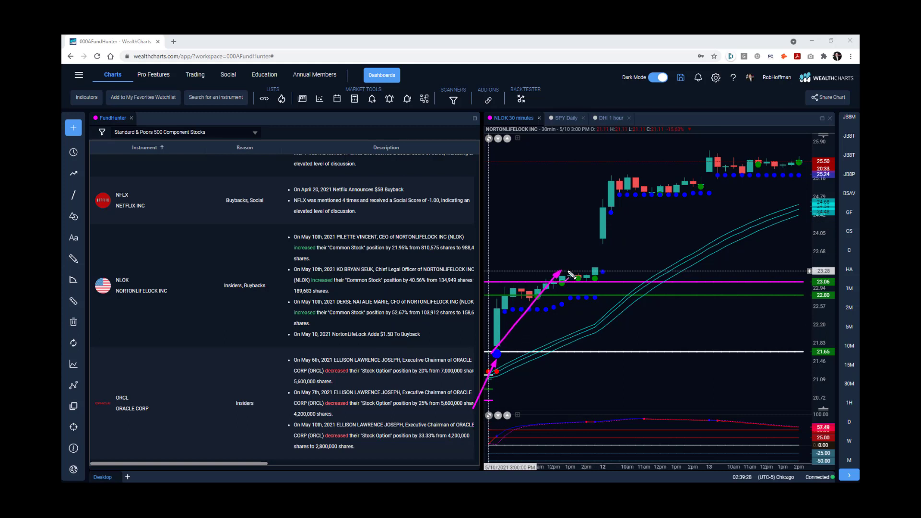
- Draw magenta arrows at NLOK's pullback entries and long arrows up to its later highs
{"action": "left_click_drag", "start_coordinate": [564, 277], "coordinate": [826, 155]}
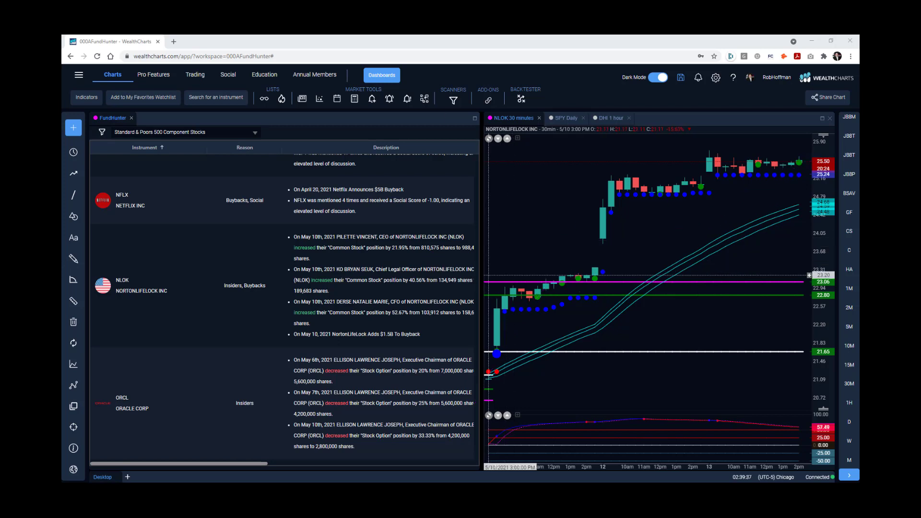
{"action": "left_click_drag", "start_coordinate": [505, 362], "coordinate": [533, 324]}
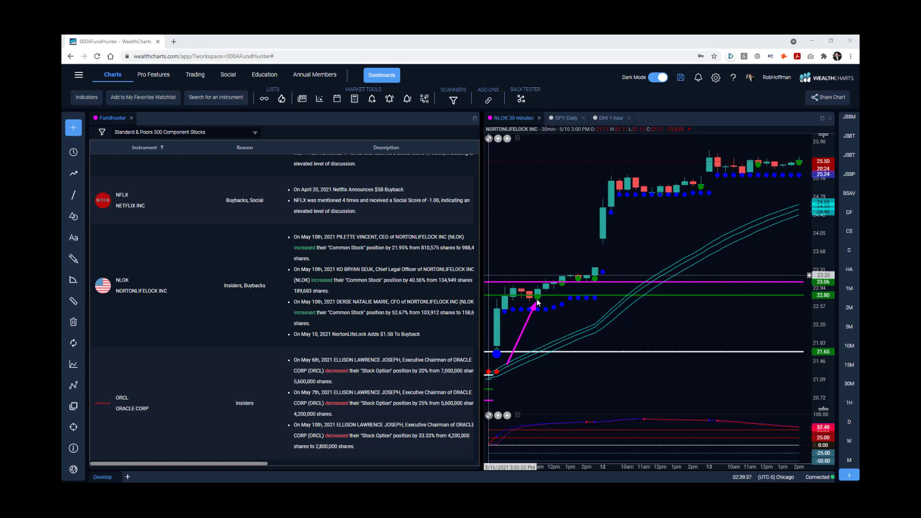
{"action": "mouse_move", "coordinate": [542, 316]}
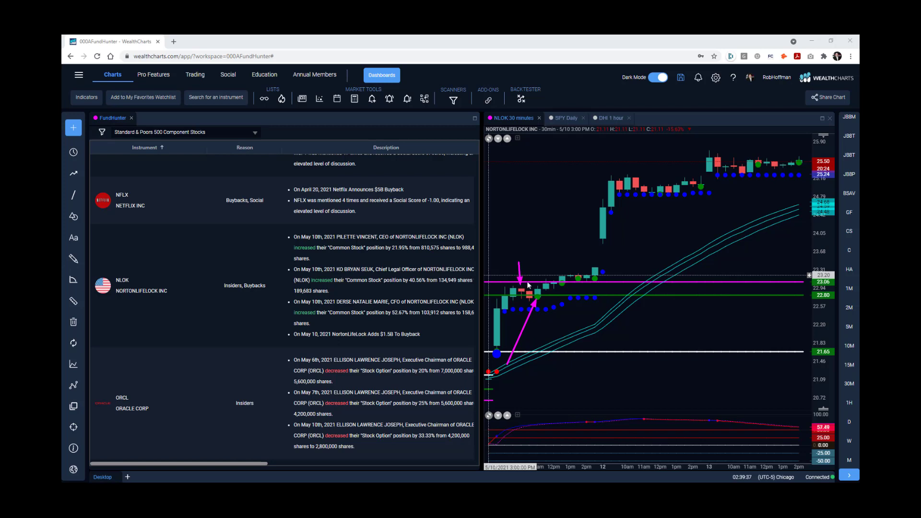
{"action": "mouse_move", "coordinate": [548, 264]}
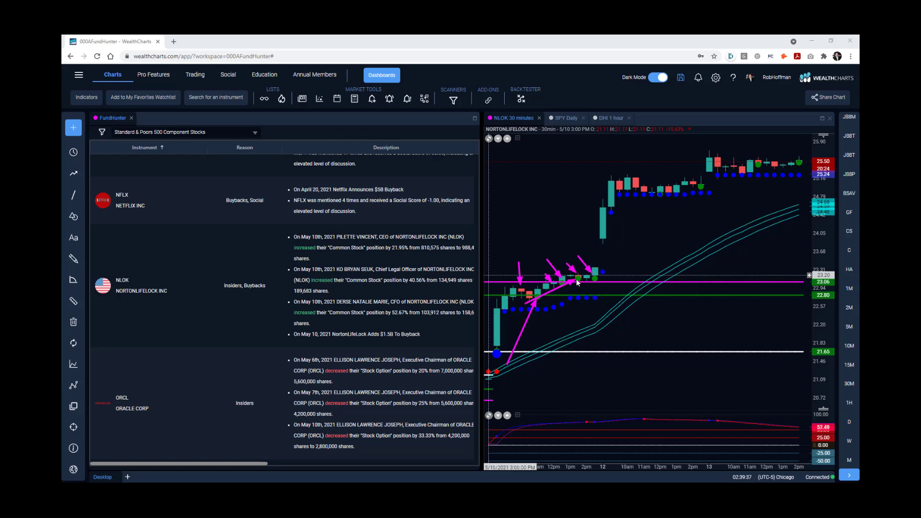
{"action": "left_click_drag", "start_coordinate": [587, 279], "coordinate": [734, 155]}
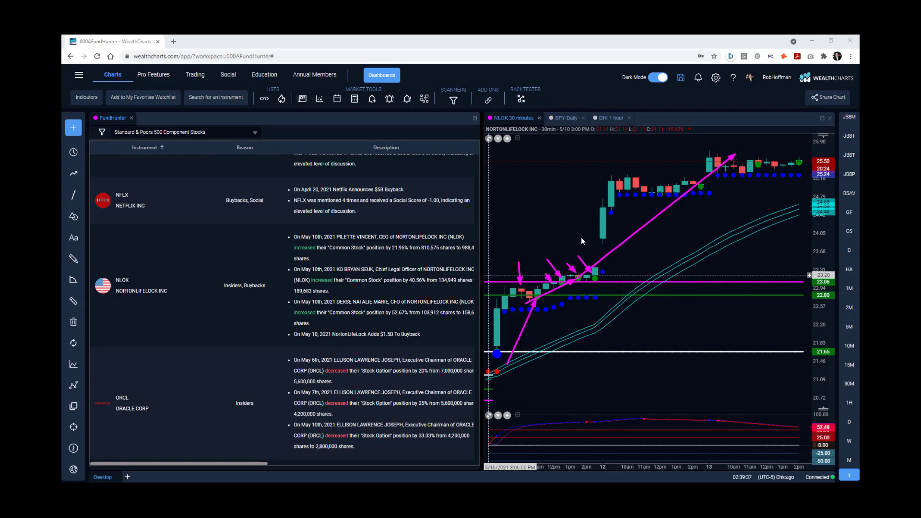
{"action": "mouse_move", "coordinate": [556, 231]}
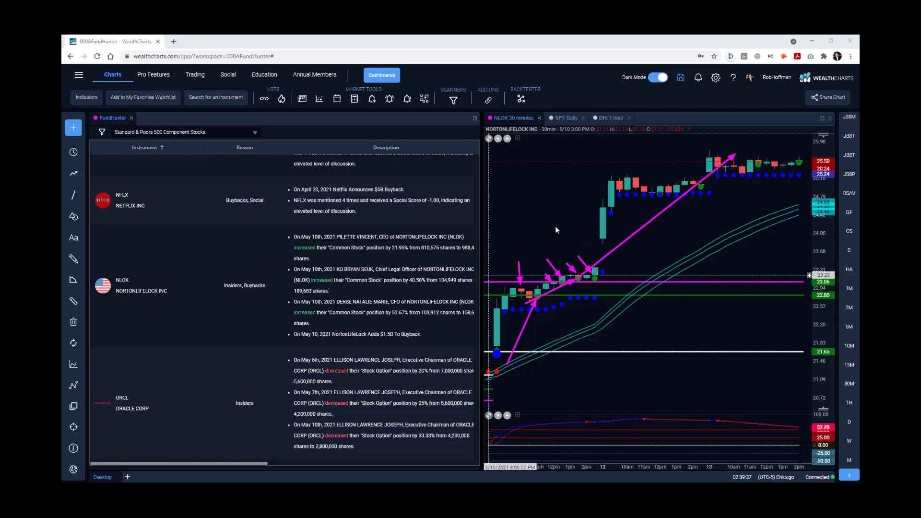
{"action": "mouse_move", "coordinate": [596, 130]}
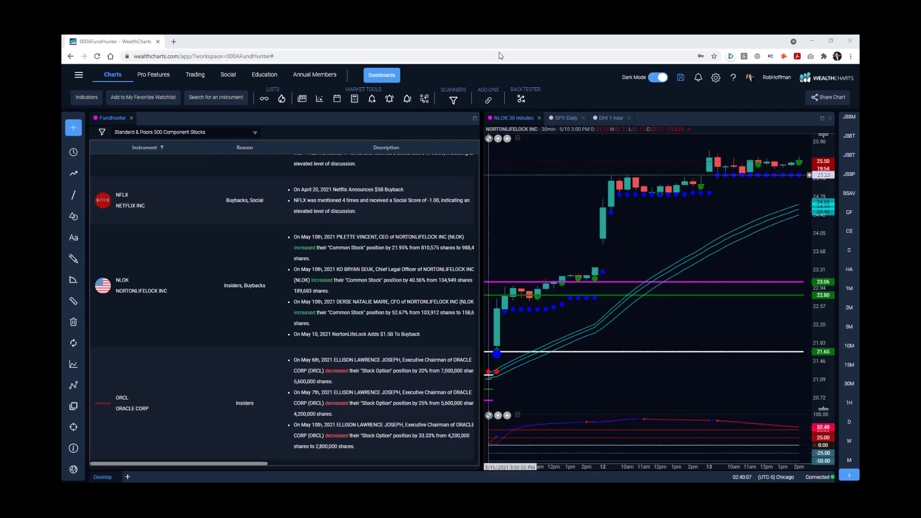
{"action": "mouse_move", "coordinate": [512, 386]}
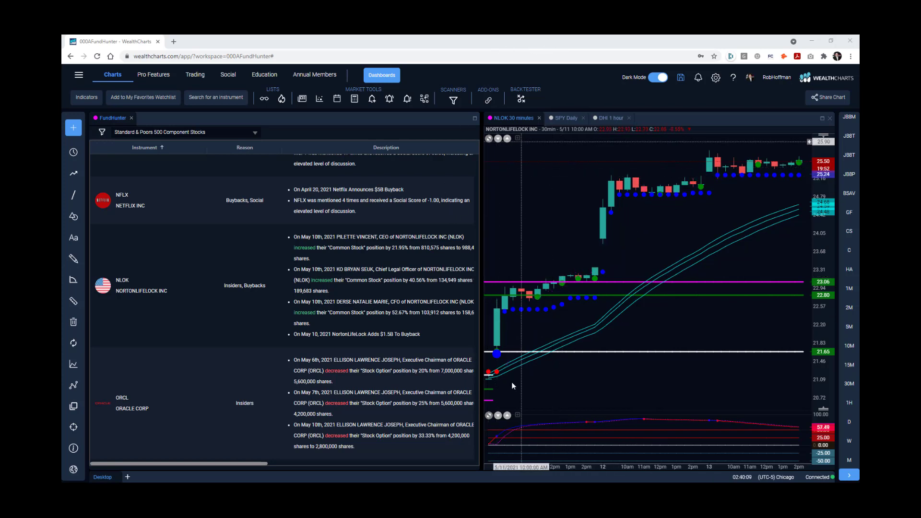
{"action": "left_click_drag", "start_coordinate": [502, 385], "coordinate": [556, 300]}
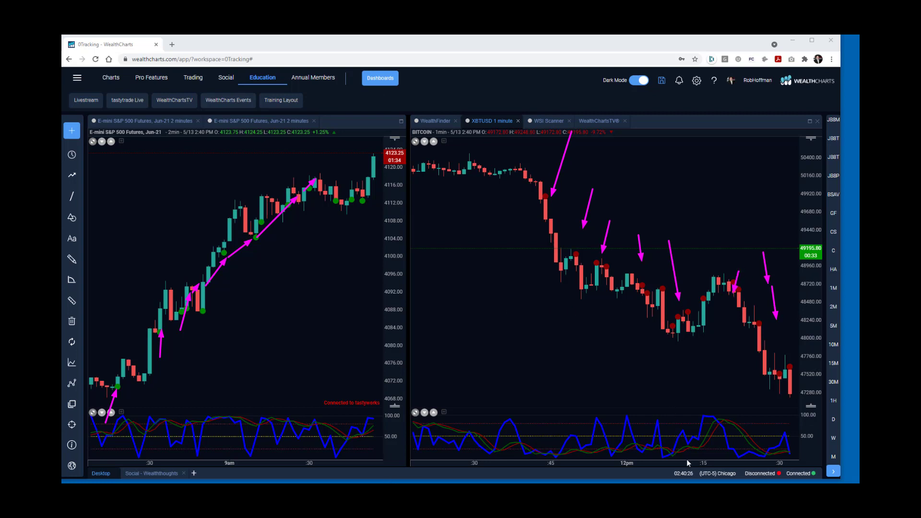
- Mark bitcoin's stochastic rise and fall and the E-mini futures stochastic highs with arrows
{"action": "left_click_drag", "start_coordinate": [684, 461], "coordinate": [722, 414]}
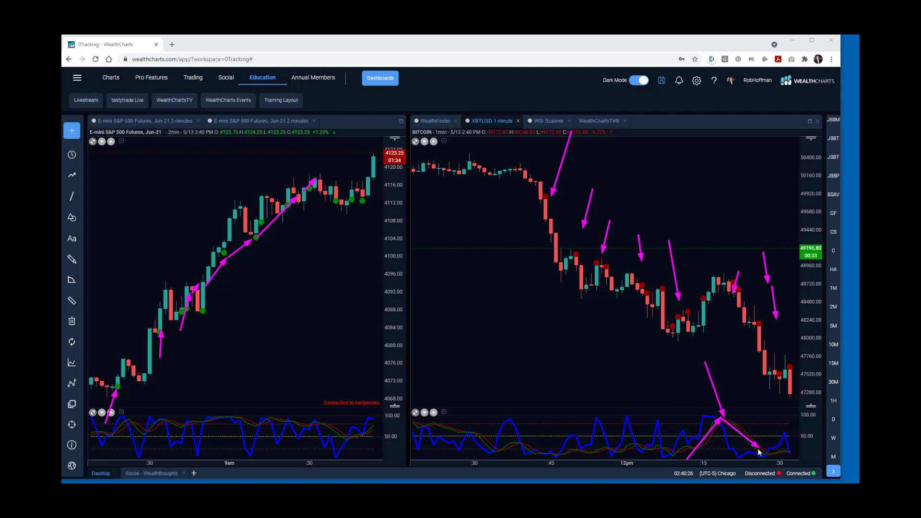
{"action": "mouse_move", "coordinate": [717, 283]}
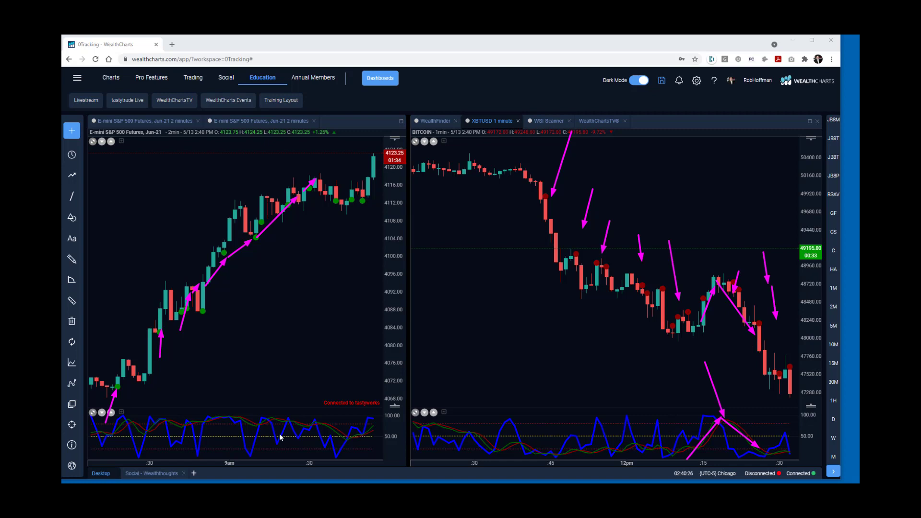
{"action": "mouse_move", "coordinate": [591, 474]}
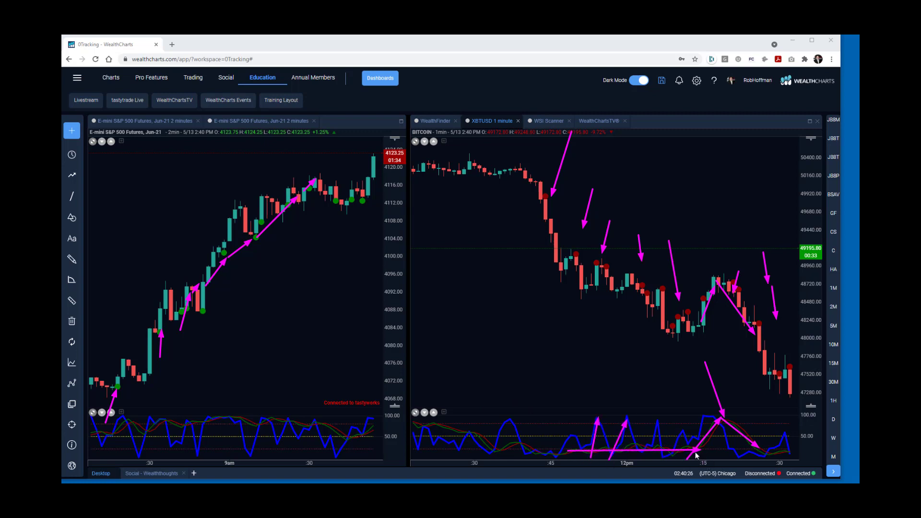
{"action": "left_click_drag", "start_coordinate": [208, 421], "coordinate": [346, 420]}
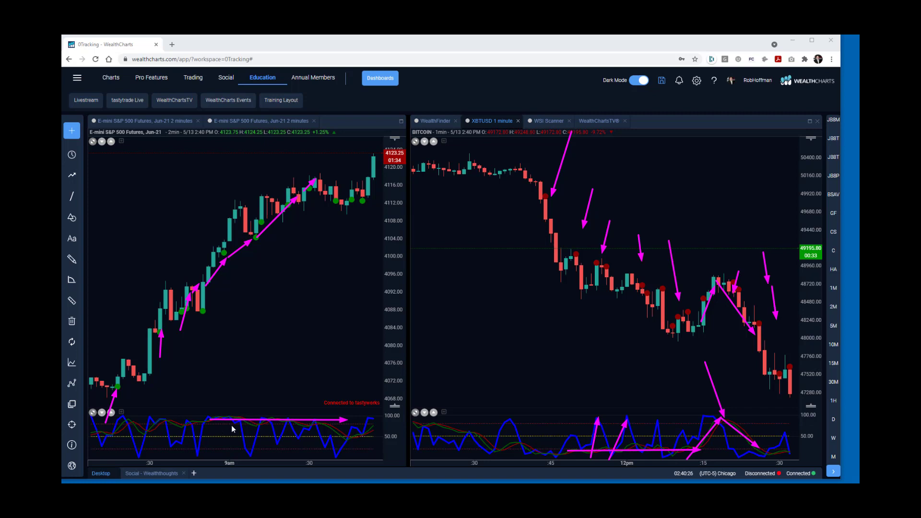